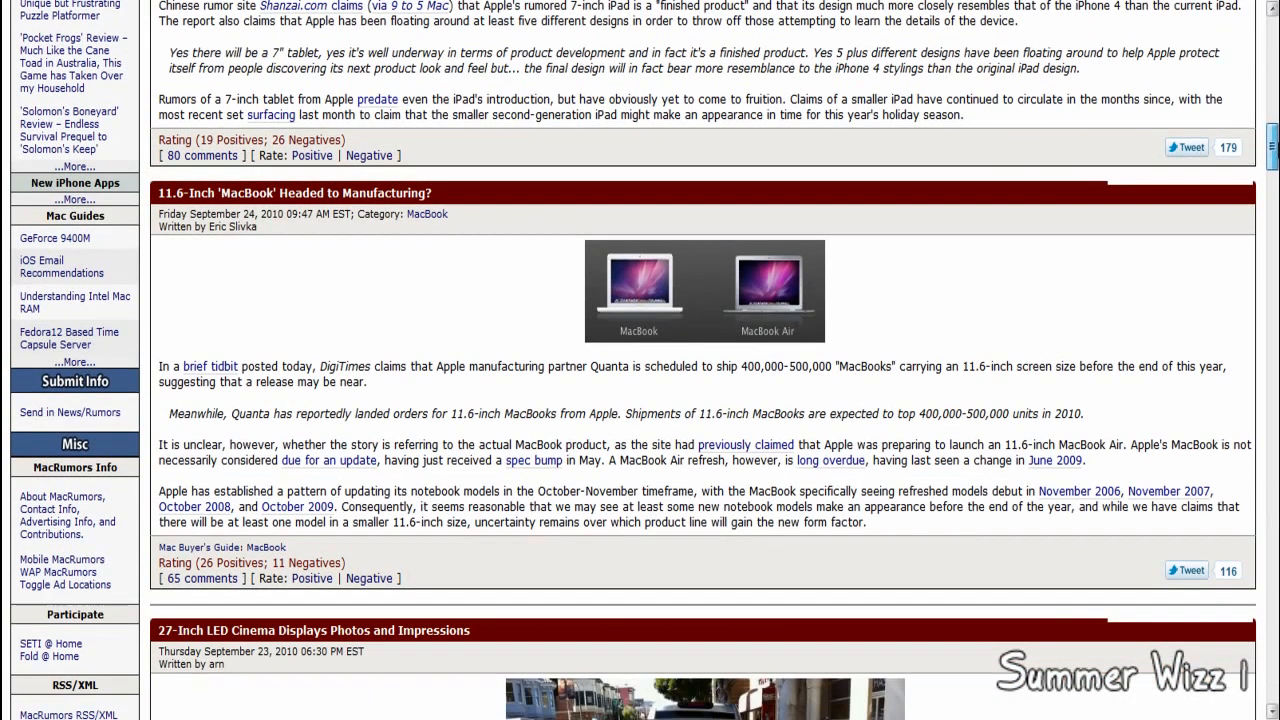
{"action": "mouse_move", "coordinate": [1009, 317]}
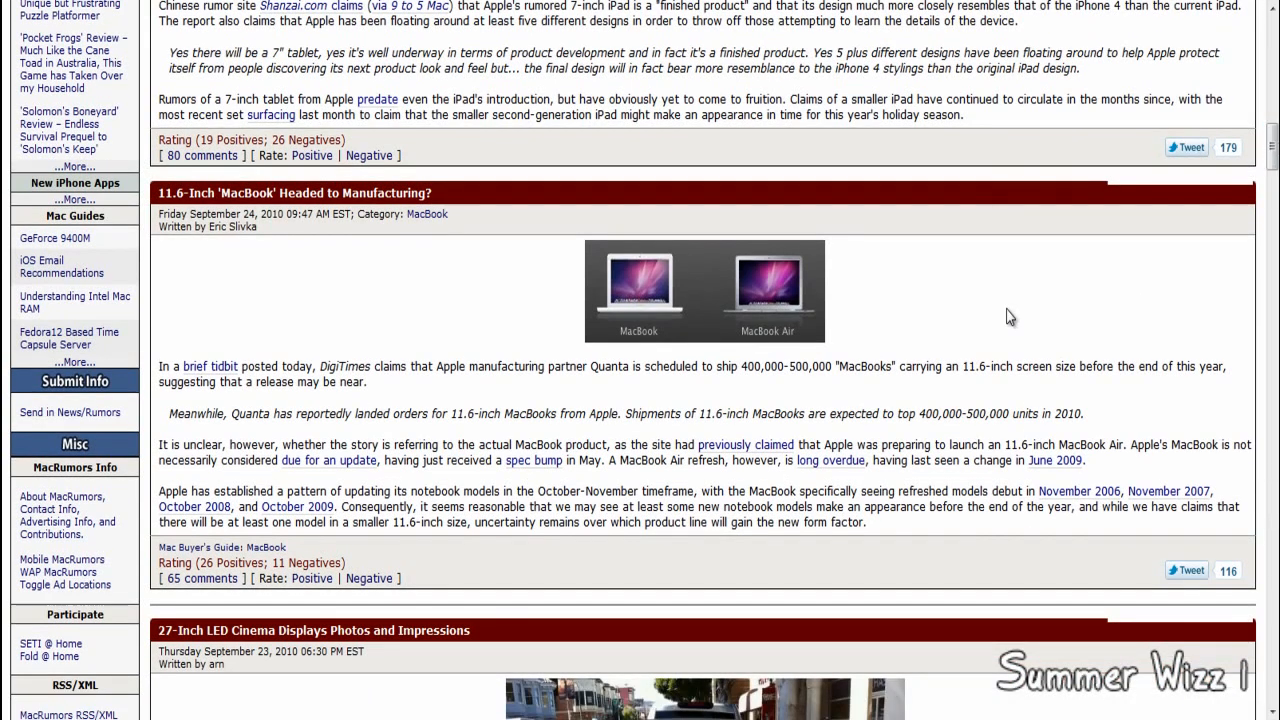